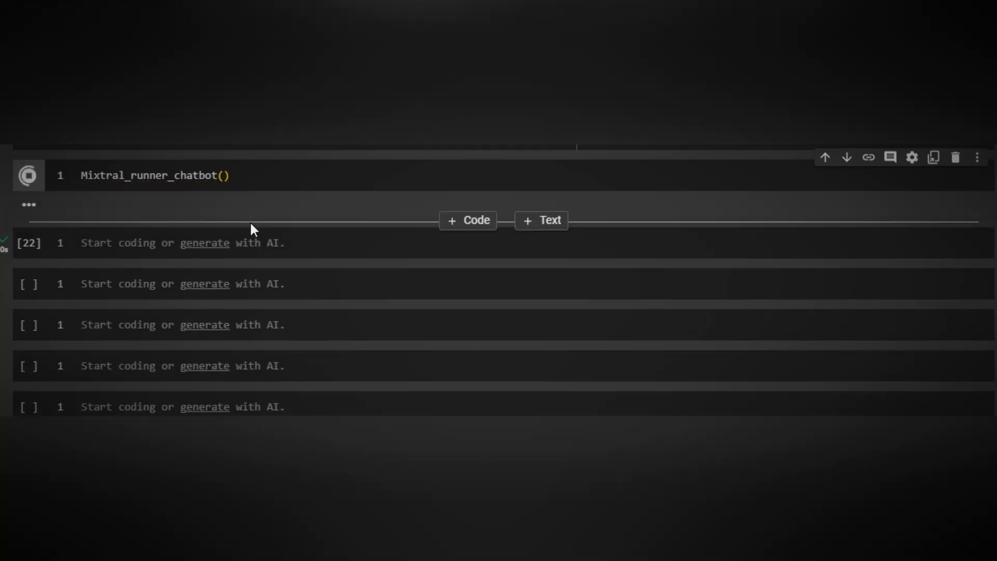
- Run the Mixtral_runner_chatbot() cell in the Colab notebook
left_click(28, 176)
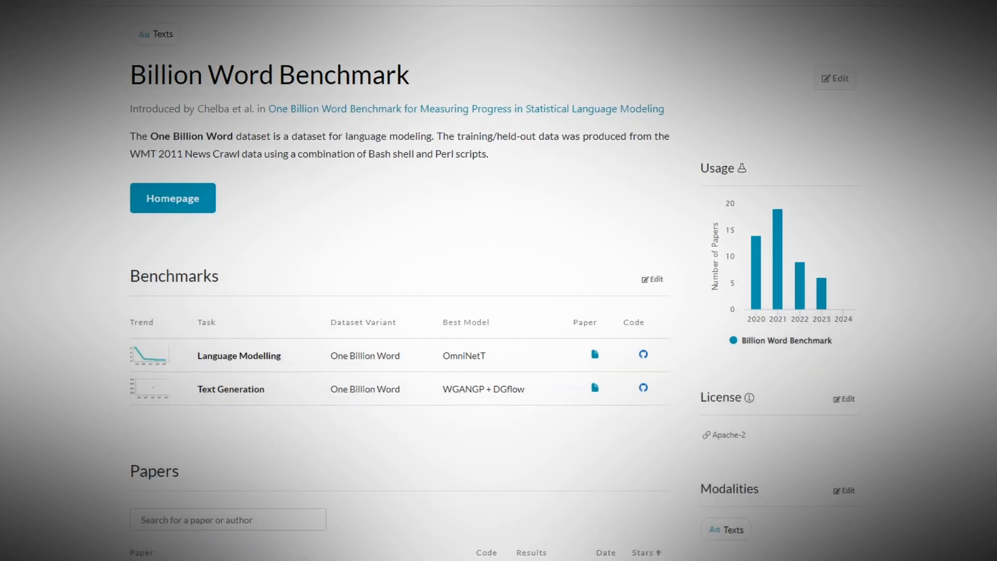
- Scroll through the Billion Word Benchmark and WikiText-103 pages' benchmarks and papers
scroll("down", 3)
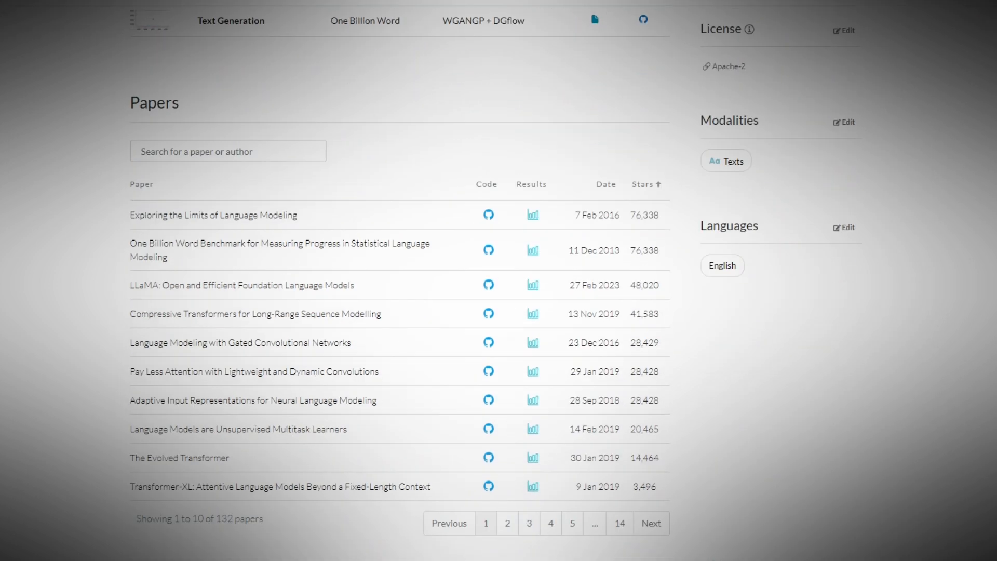
scroll("down", 3)
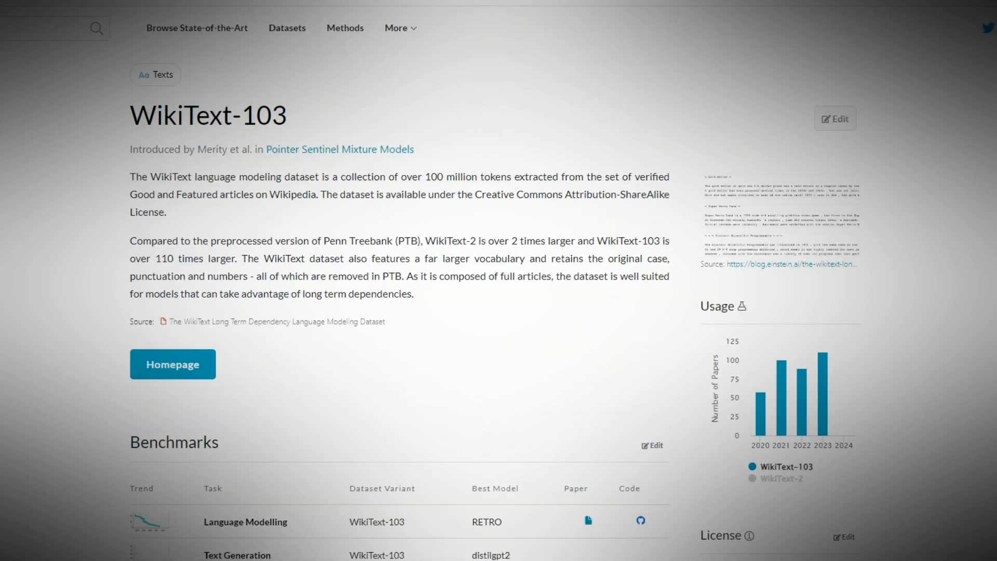
scroll("down", 3)
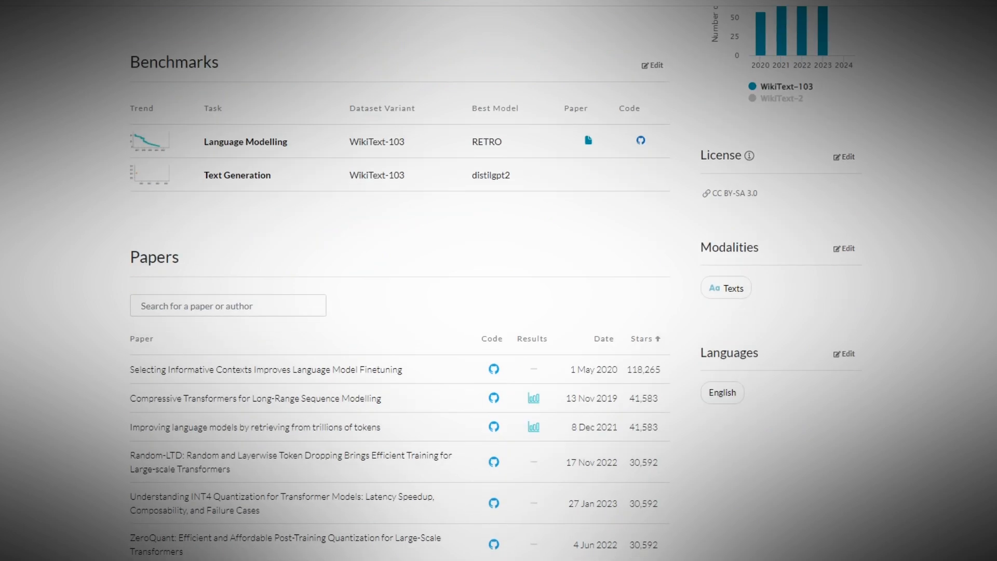
scroll("down", 3)
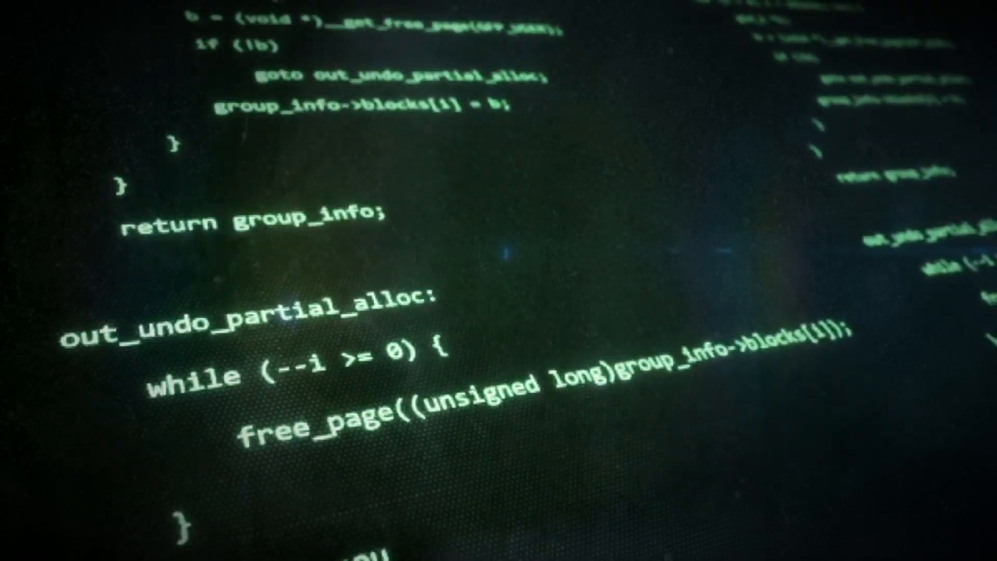
scroll("down", 3)
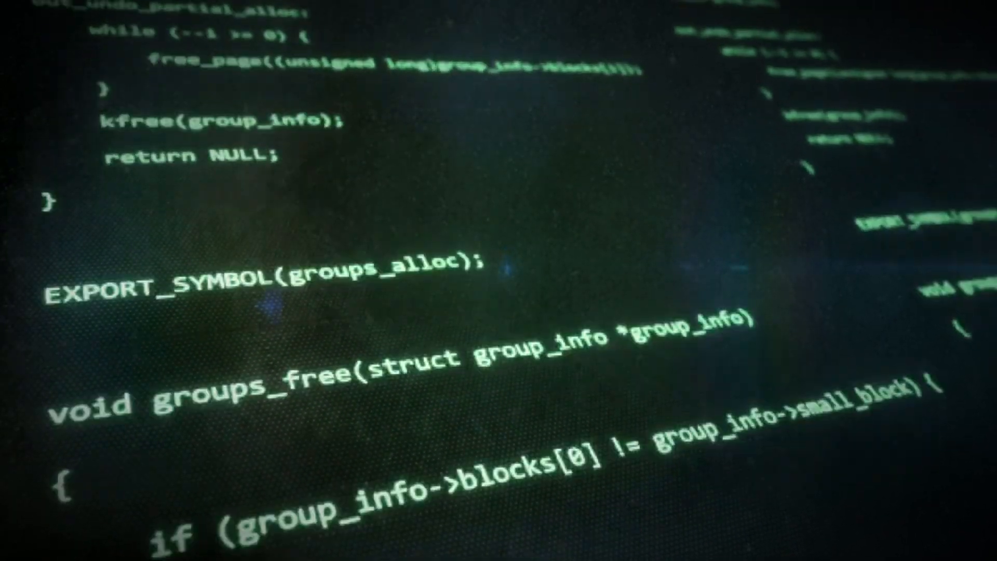